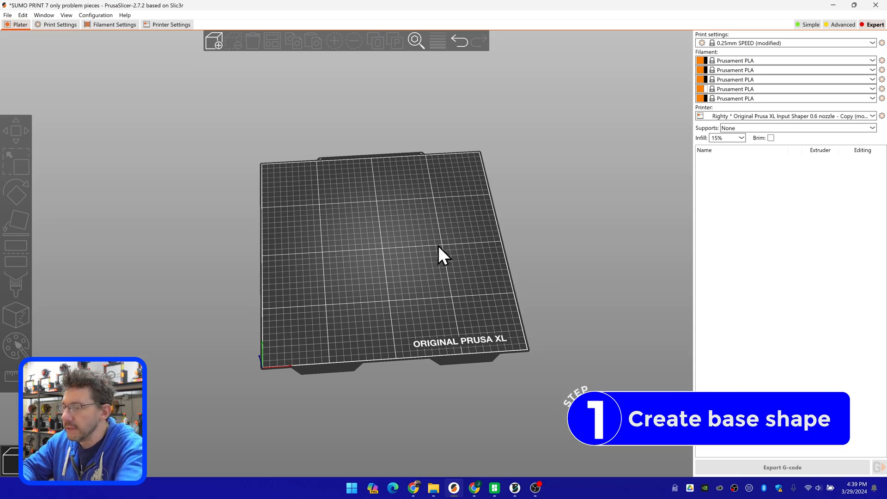
Add a basic cylinder shape to the empty print bed via the bed's context menu
{"action": "right_click", "coordinate": [444, 255]}
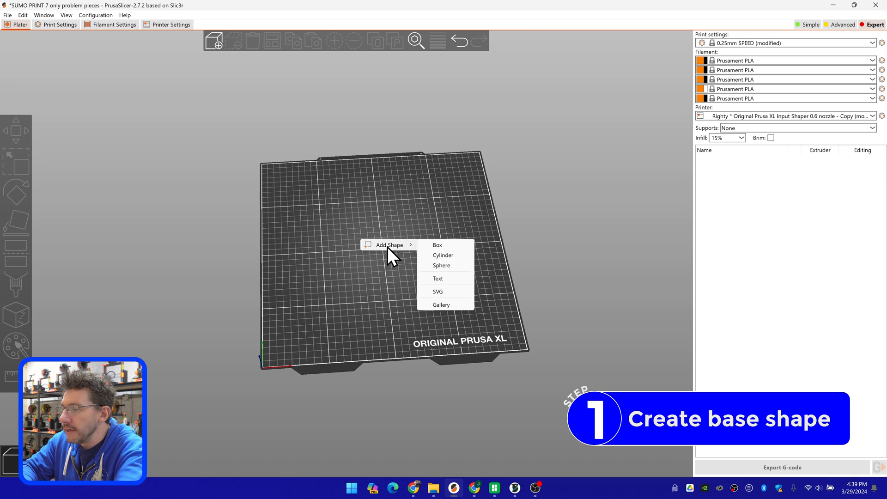
{"action": "left_click", "coordinate": [443, 255]}
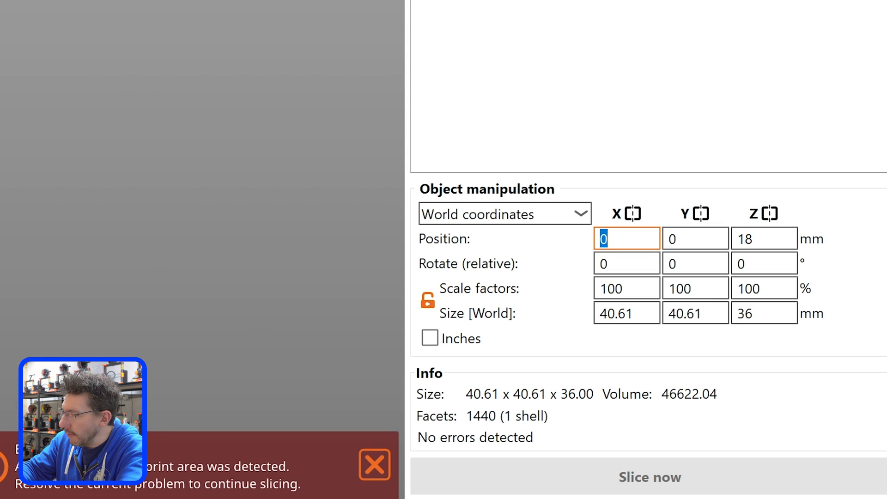
Centre the cylinder at X/Y 180, unlock scaling and resize it to a 350 × 350 × 10 mm disc
{"action": "type", "text": "180"}
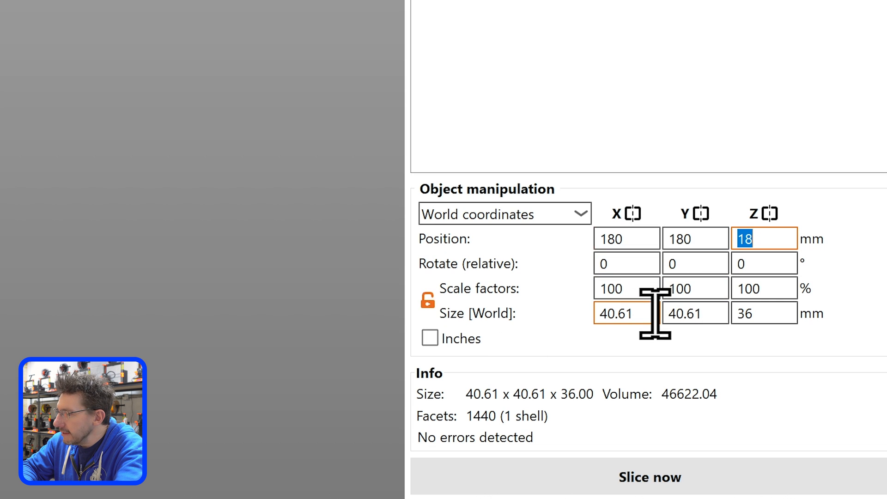
{"action": "left_click", "coordinate": [427, 301]}
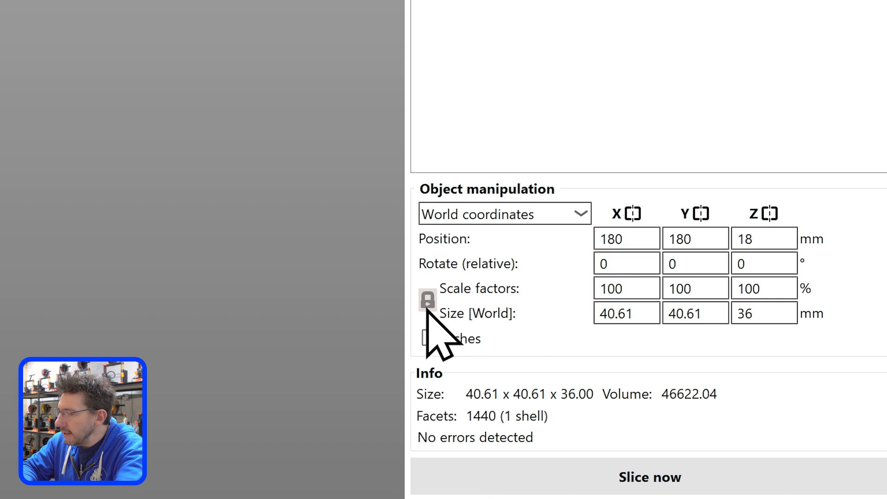
{"action": "left_click", "coordinate": [427, 301]}
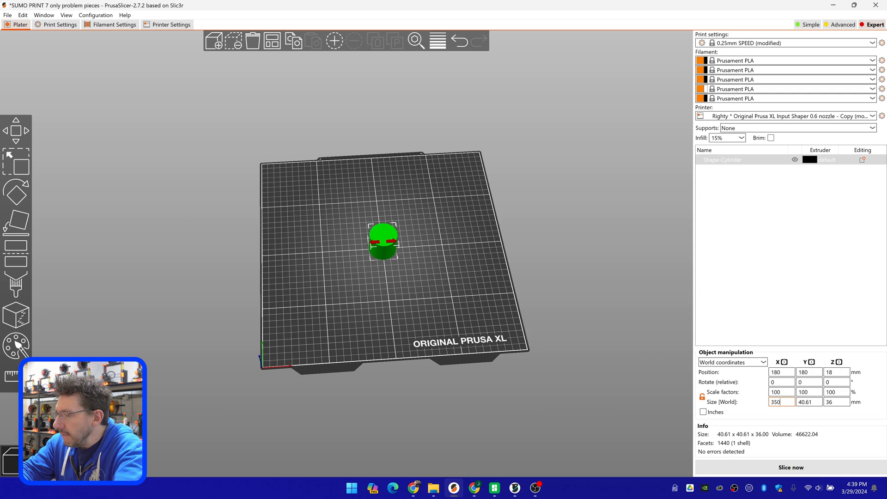
{"action": "type", "text": "350"}
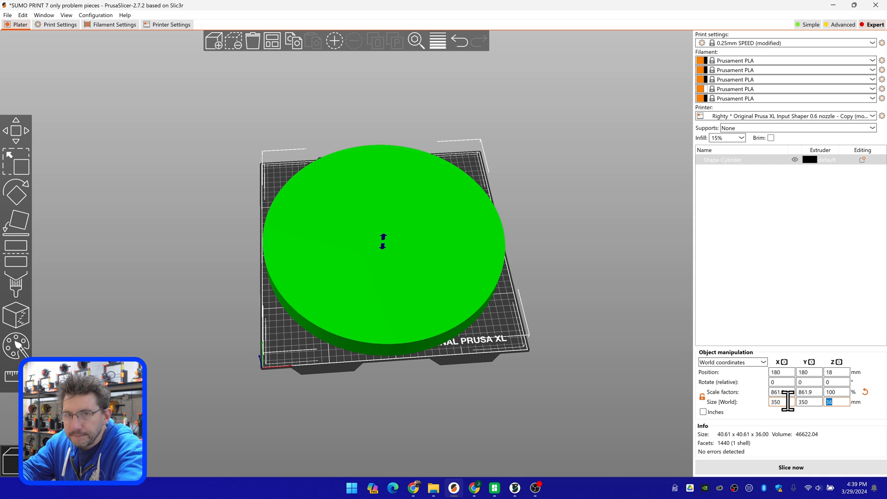
{"action": "type", "text": "10"}
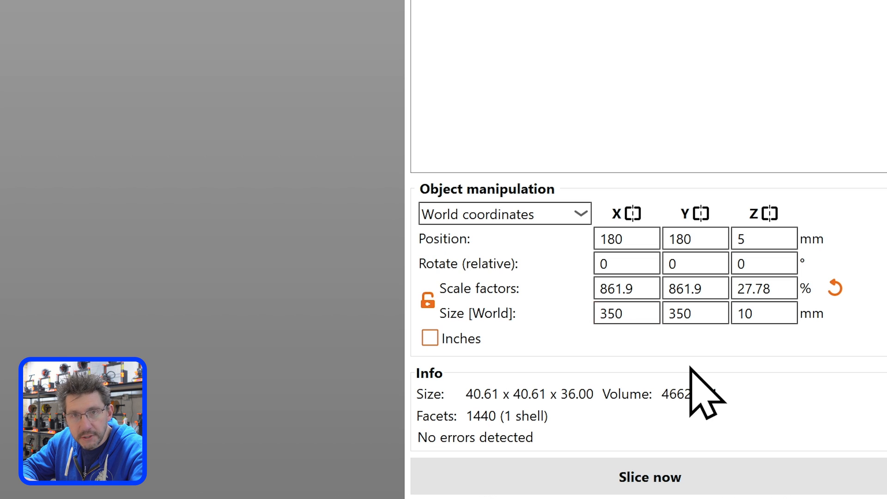
{"action": "left_click", "coordinate": [763, 313]}
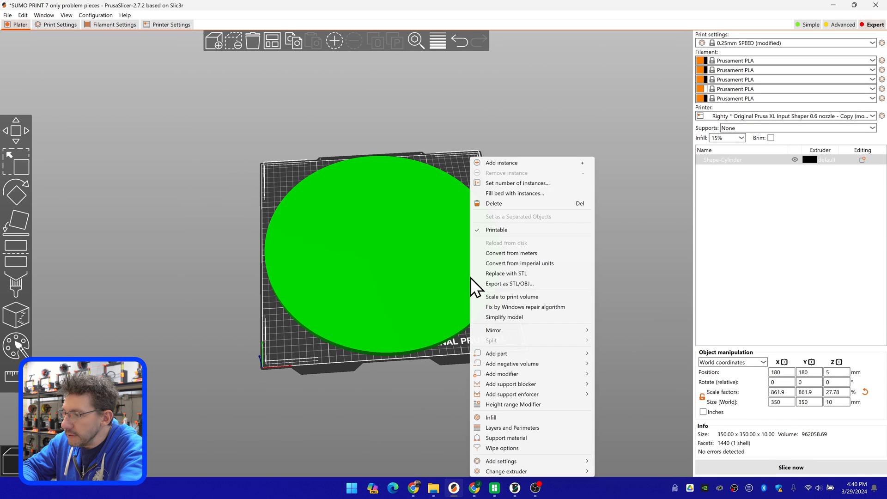
{"action": "mouse_move", "coordinate": [526, 367]}
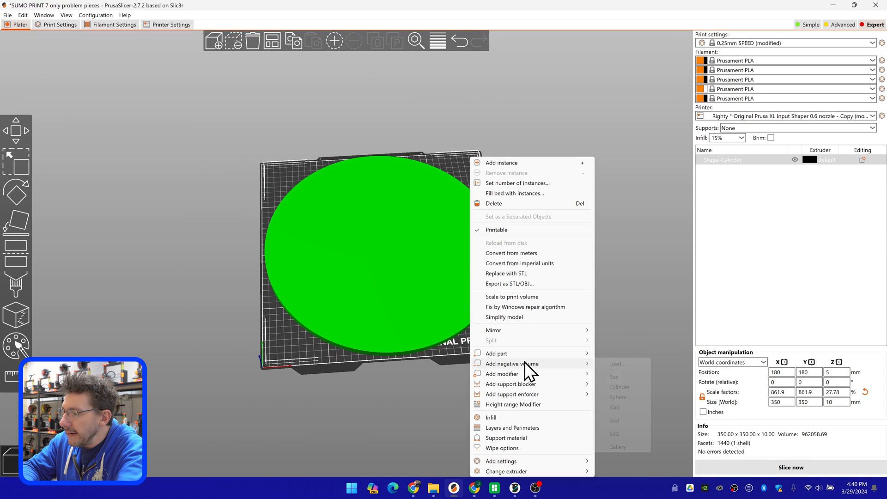
Subtract a centred 330 × 330 × 5 mm negative cylinder from the disc's top to leave a raised rim
{"action": "left_click", "coordinate": [619, 387]}
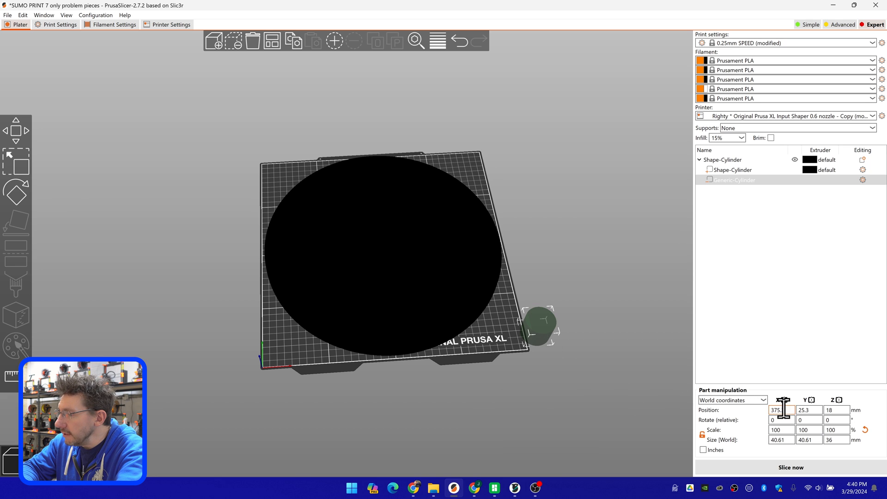
{"action": "type", "text": "180"}
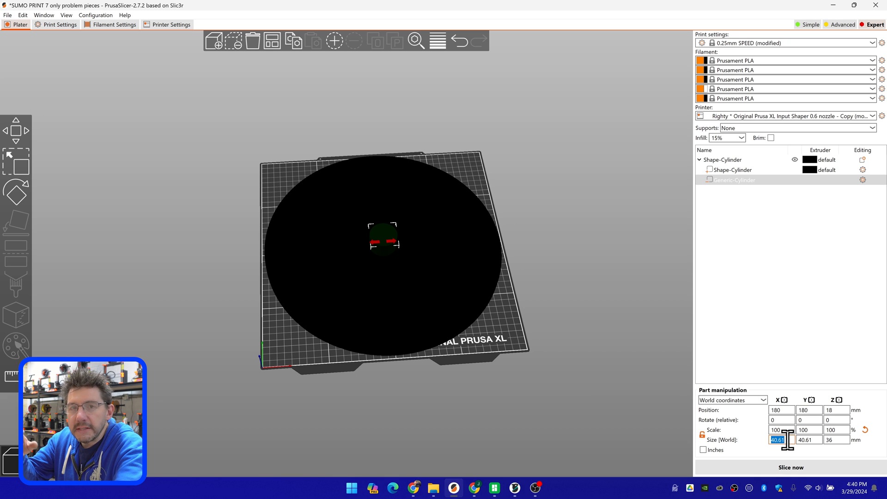
{"action": "type", "text": "330"}
{"action": "left_click", "coordinate": [837, 439]}
{"action": "type", "text": "5"}
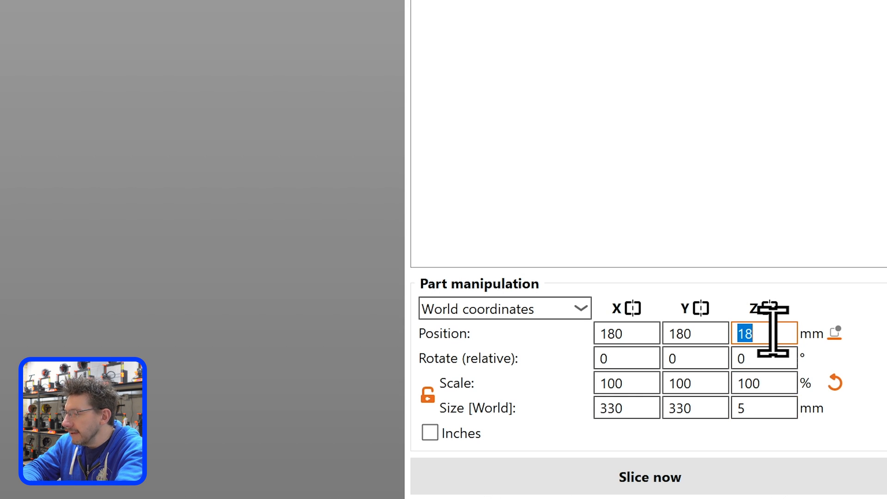
{"action": "type", "text": "2.5"}
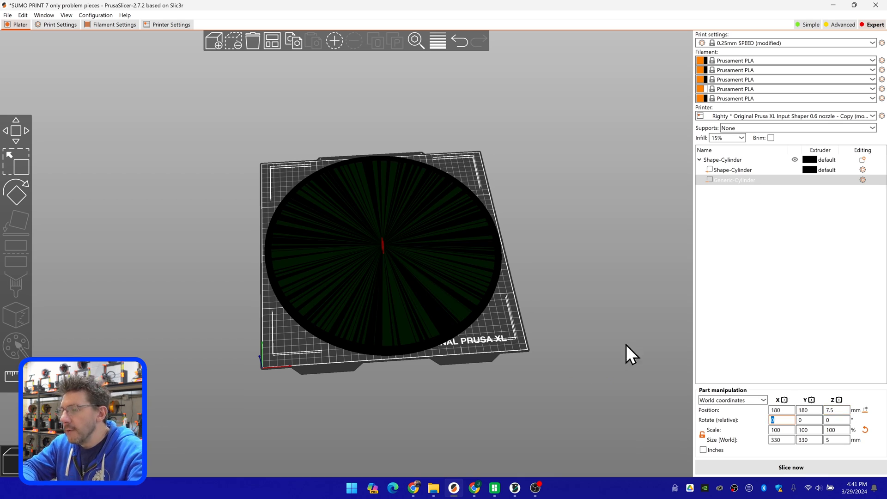
{"action": "mouse_move", "coordinate": [625, 358]}
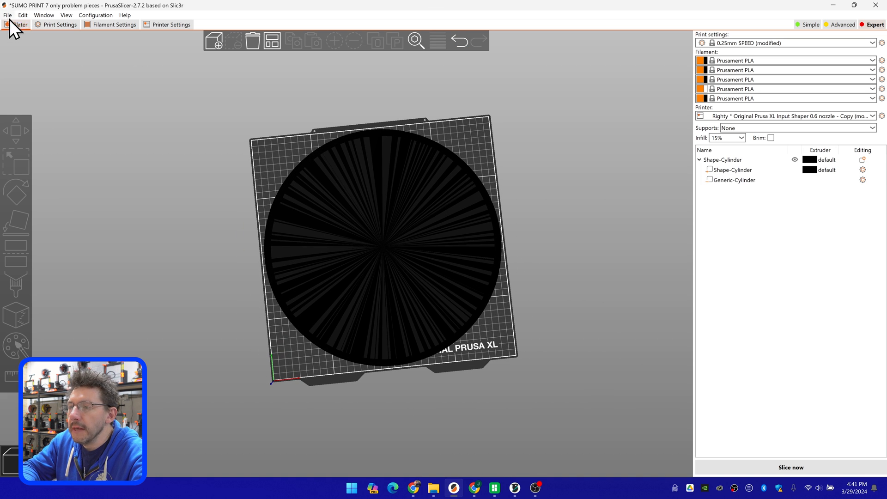
Export the plate as STL named 'First Shape.stl' in Downloads
{"action": "left_click", "coordinate": [8, 16]}
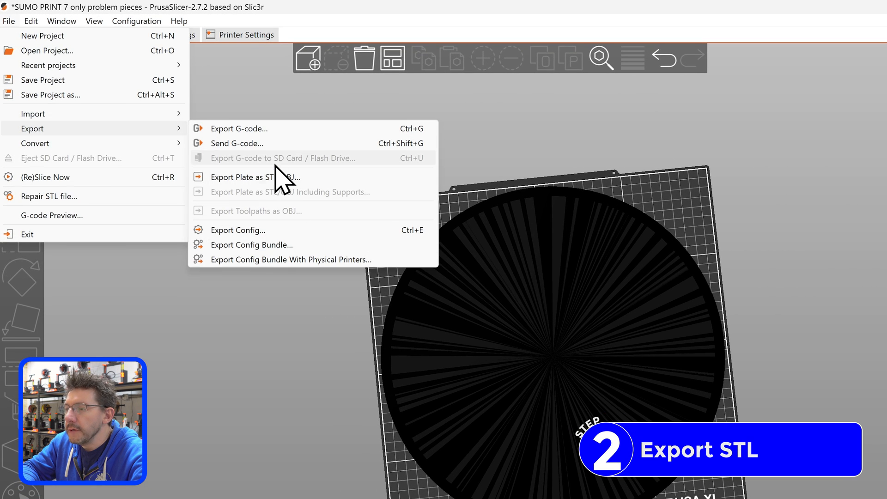
{"action": "left_click", "coordinate": [250, 176]}
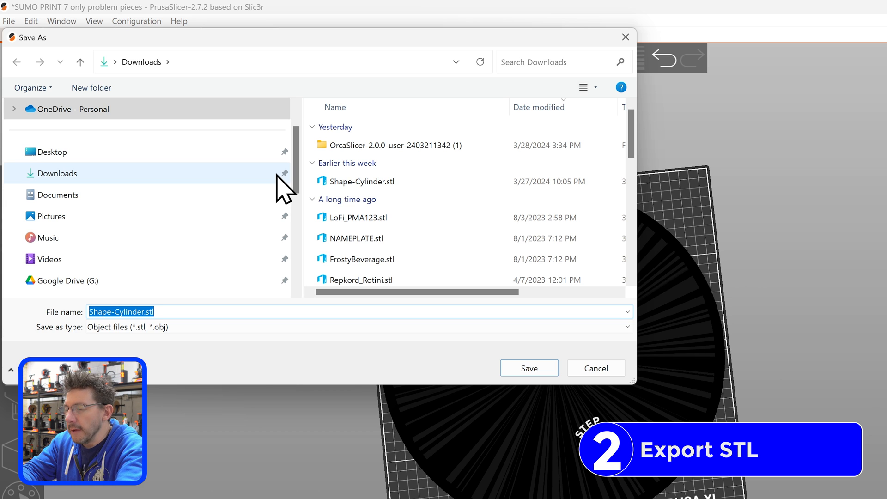
{"action": "type", "text": "First Sha"}
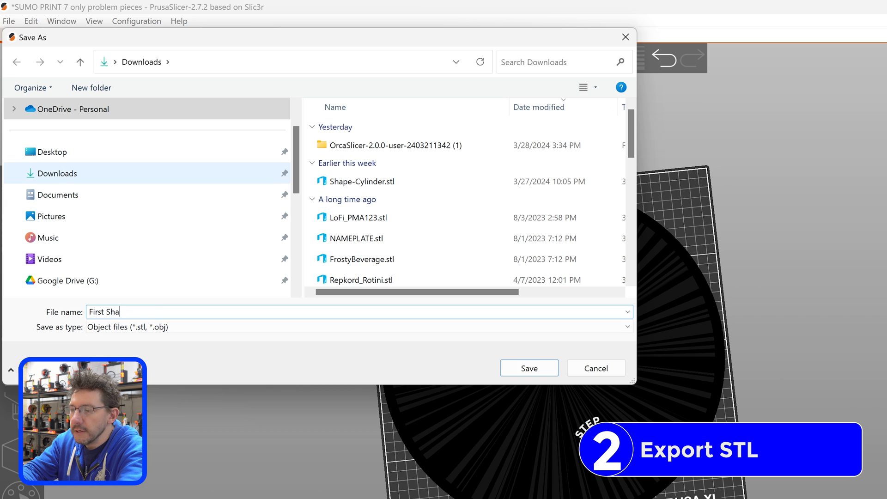
{"action": "type", "text": "pe.stl"}
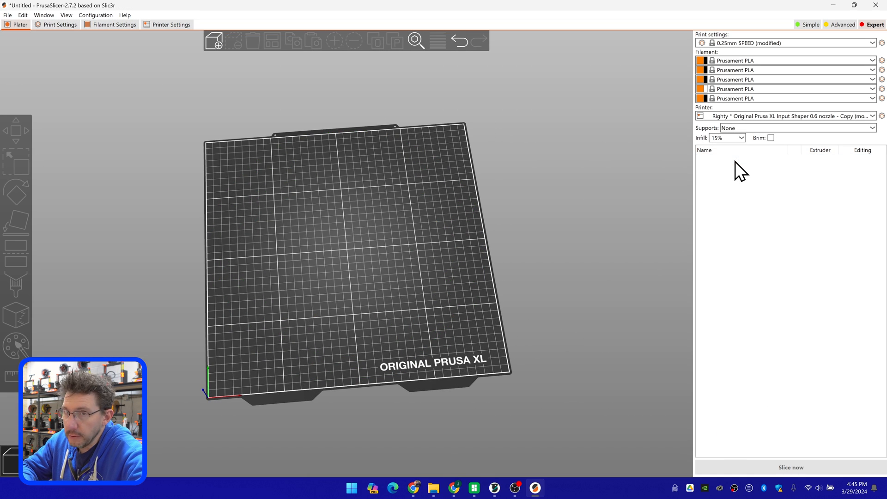
{"action": "mouse_move", "coordinate": [214, 43]}
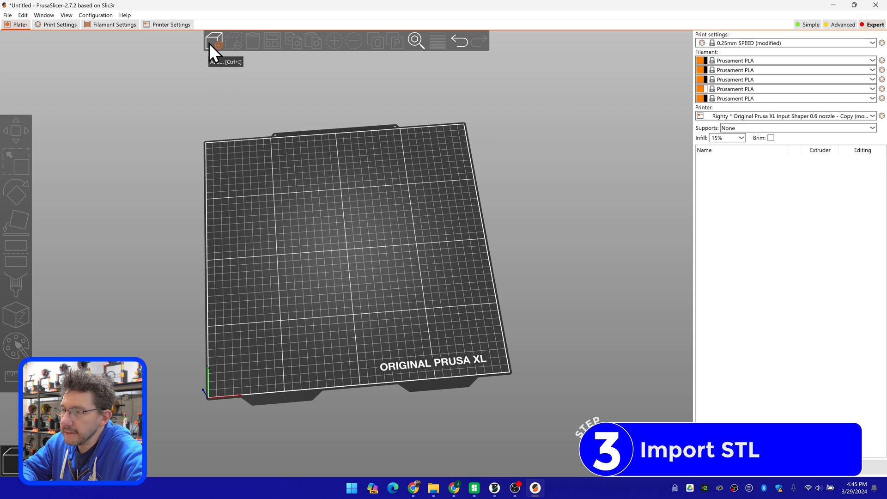
Import First Shape.stl from Downloads onto the print bed
{"action": "left_click", "coordinate": [219, 39]}
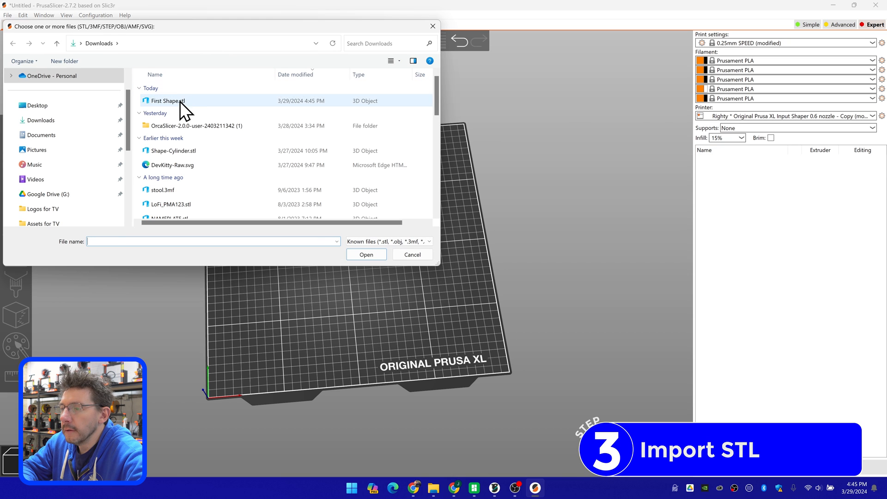
{"action": "left_click", "coordinate": [365, 254]}
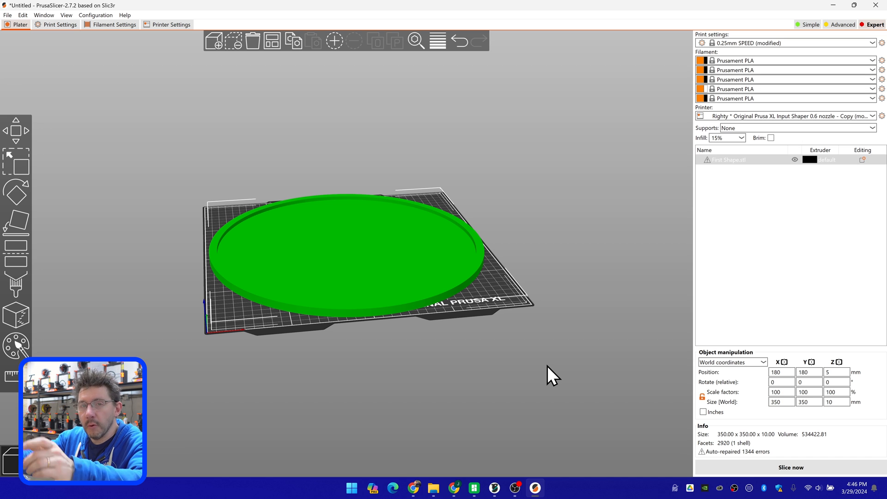
{"action": "mouse_move", "coordinate": [601, 315]}
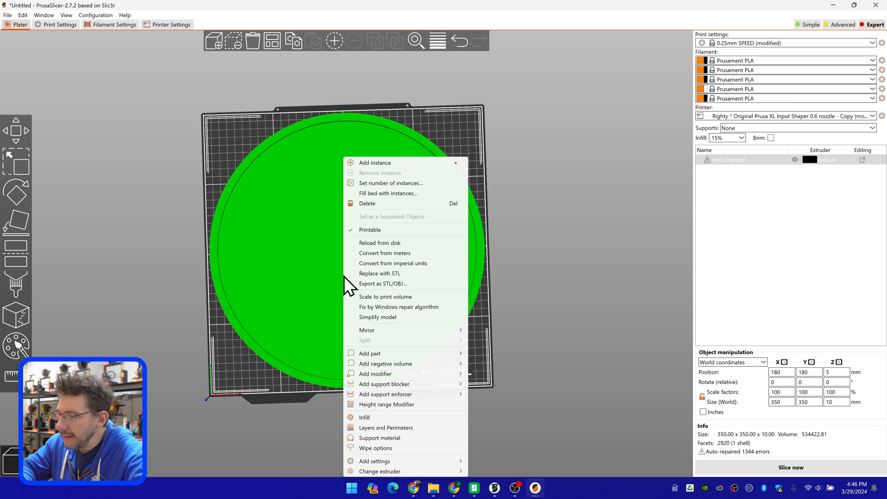
{"action": "mouse_move", "coordinate": [370, 353]}
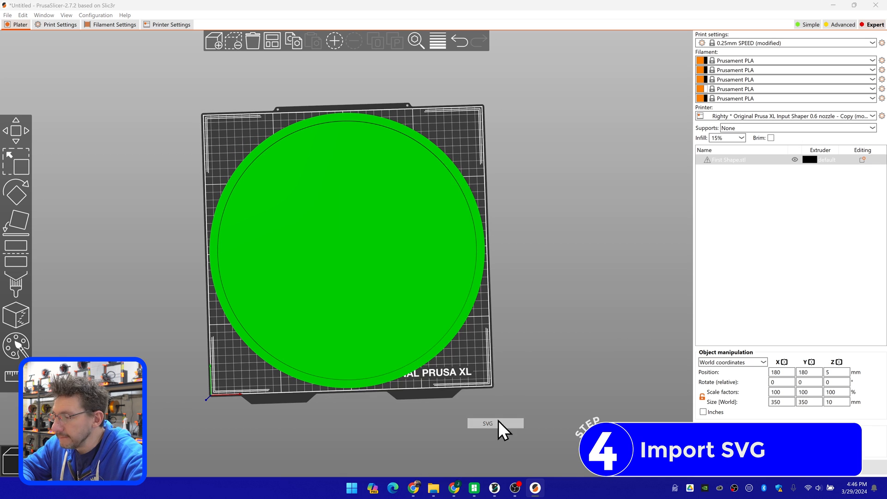
Add DevKitty-Raw.svg to the disc as an embossed SVG part, about 100 × 109.54 mm
{"action": "left_click", "coordinate": [488, 423]}
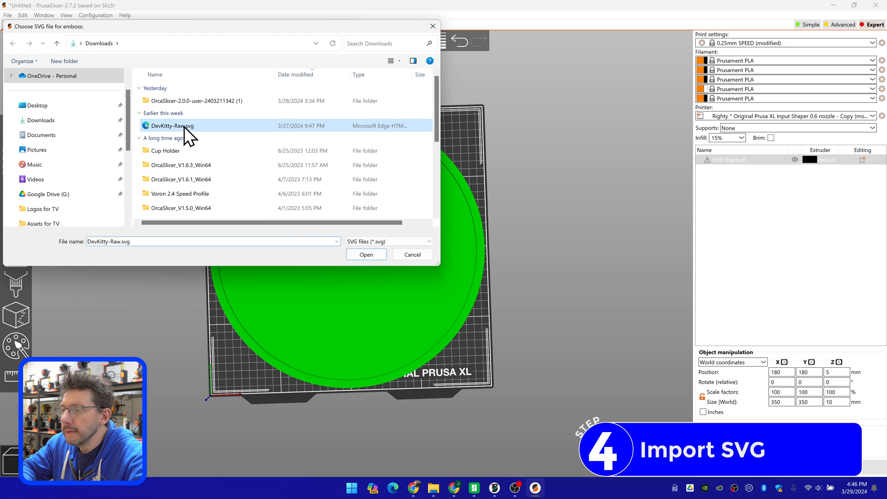
{"action": "left_click", "coordinate": [366, 254]}
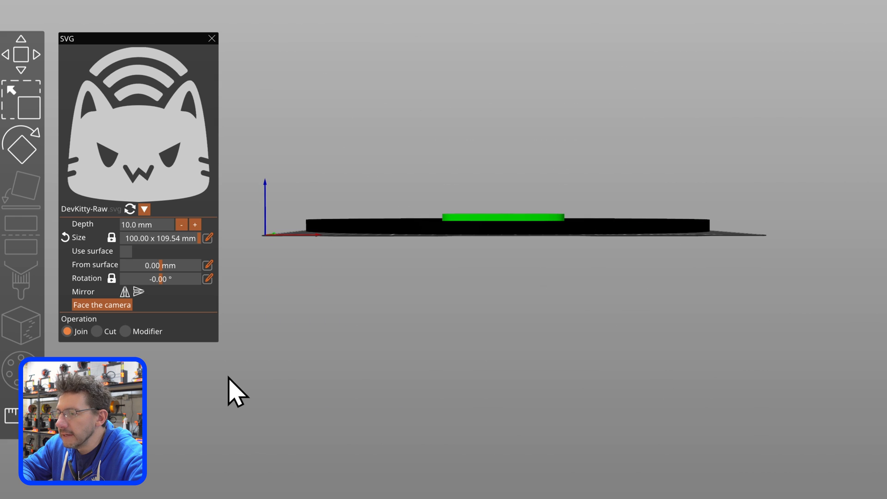
{"action": "left_click", "coordinate": [181, 225]}
{"action": "type", "text": "3"}
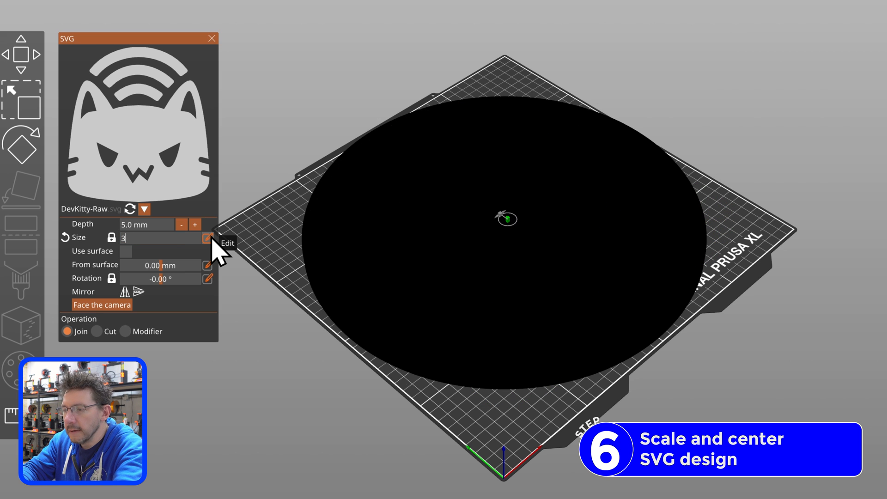
Resize the cat to 230 × 251.95 mm and move it to Position Y 190 on the disc
{"action": "type", "text": "240.00 x 262.91 mm"}
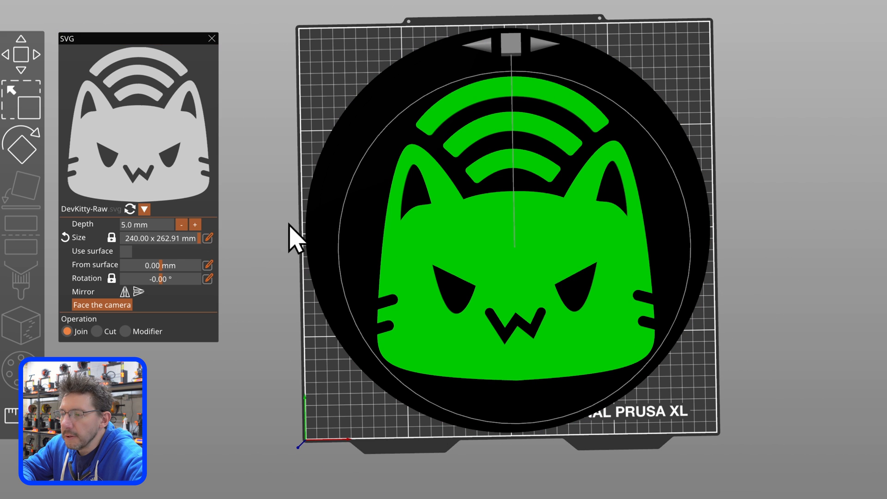
{"action": "left_click", "coordinate": [157, 239]}
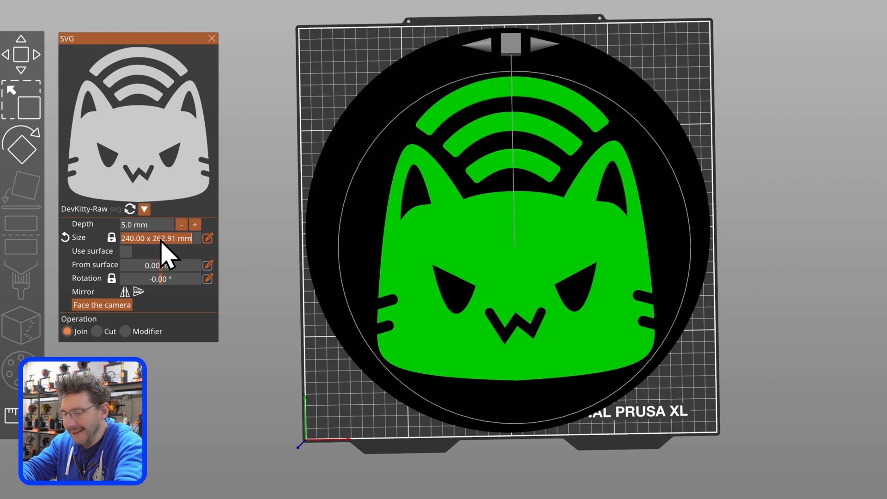
{"action": "type", "text": "230"}
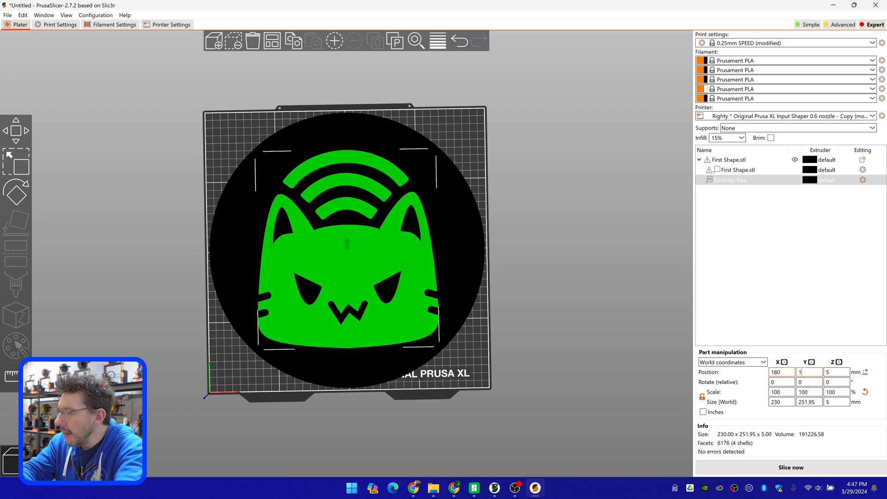
{"action": "type", "text": "190"}
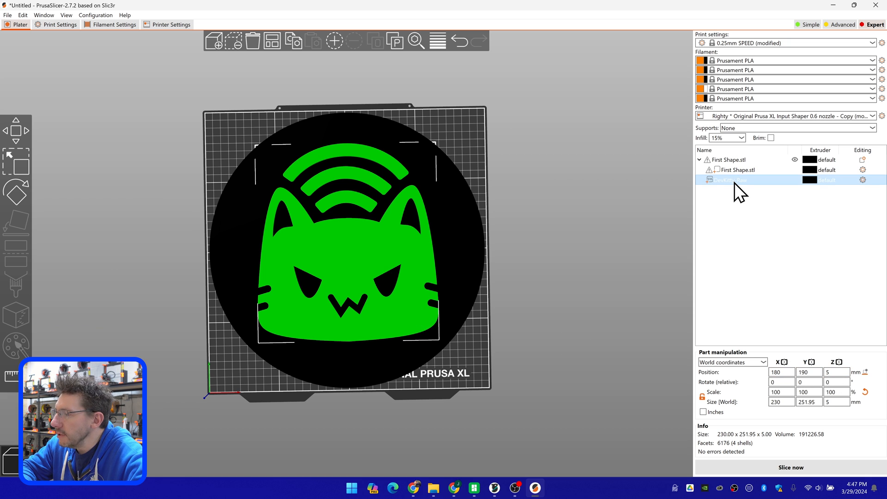
{"action": "right_click", "coordinate": [730, 180]}
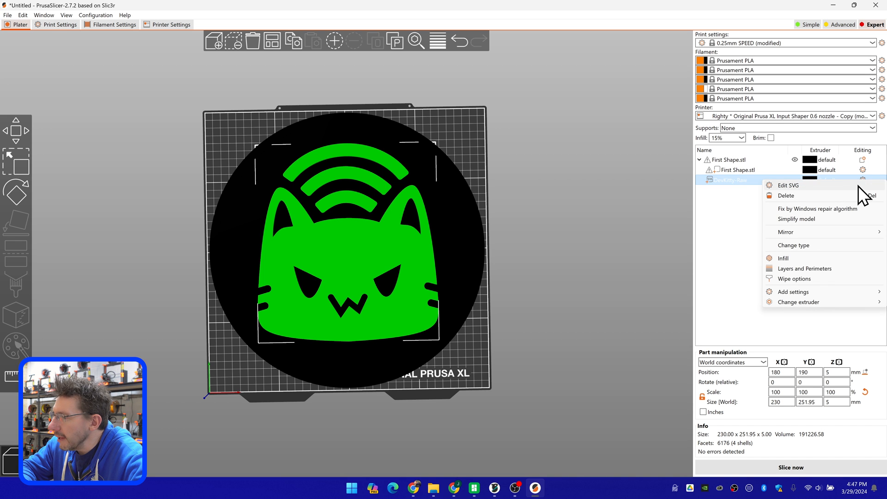
{"action": "left_click", "coordinate": [788, 185]}
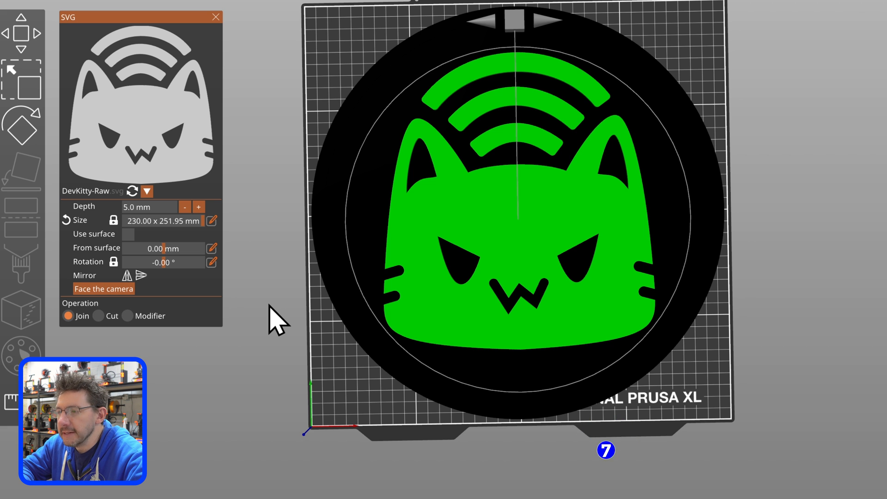
{"action": "left_click", "coordinate": [214, 17]}
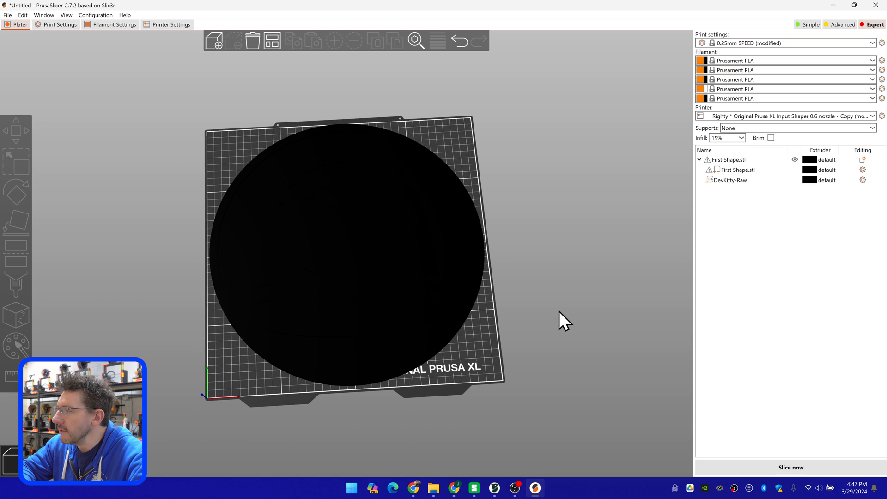
{"action": "mouse_move", "coordinate": [539, 284]}
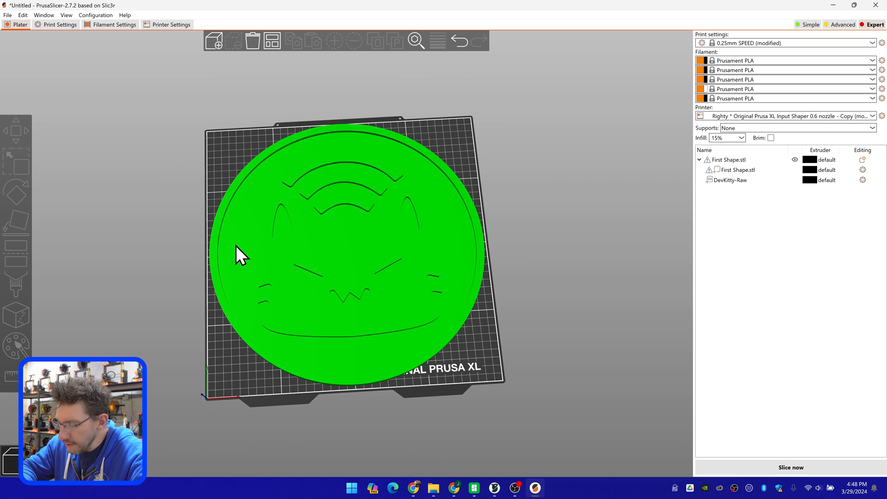
Assign extruder 4 to the whole disc object so it prints white
{"action": "right_click", "coordinate": [240, 256]}
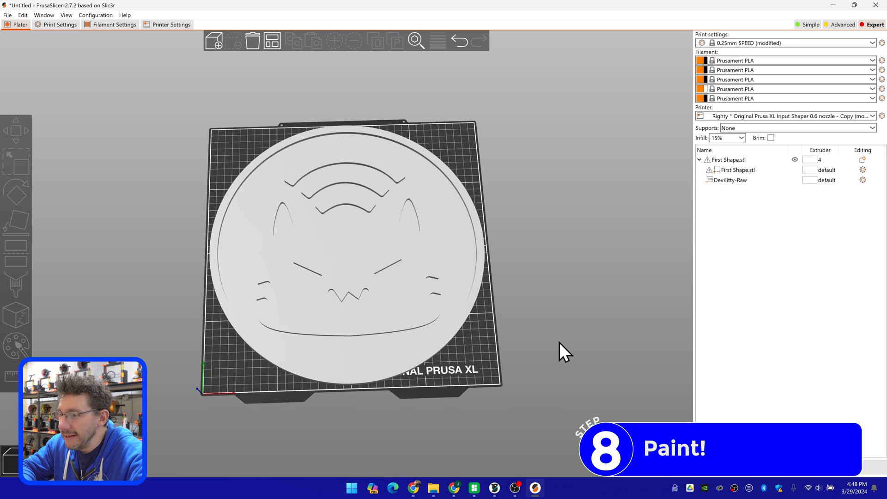
{"action": "left_click", "coordinate": [336, 255]}
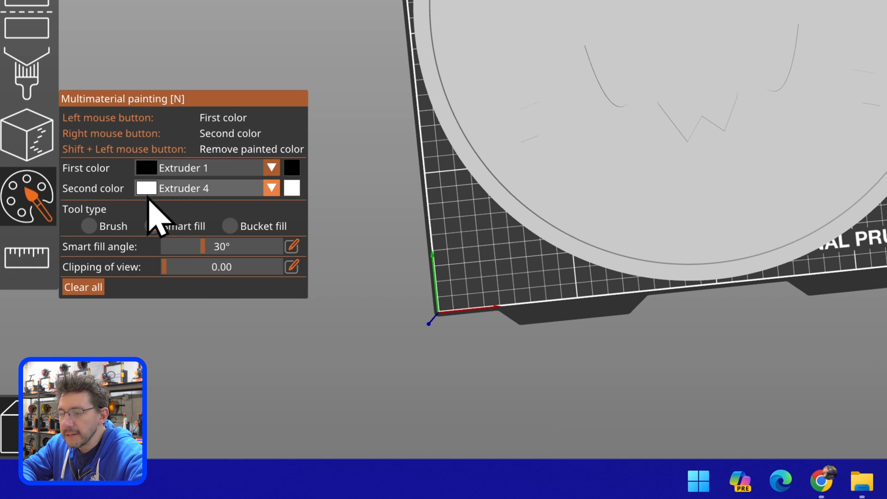
Paint the cat and raised rim black with Smart fill, leaving the disc white
{"action": "left_click", "coordinate": [151, 225]}
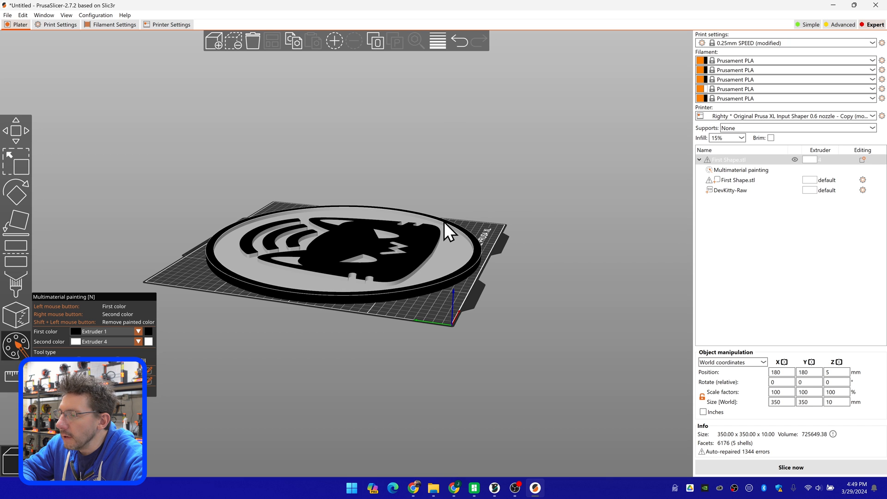
{"action": "left_click_drag", "start_coordinate": [448, 232], "coordinate": [566, 286]}
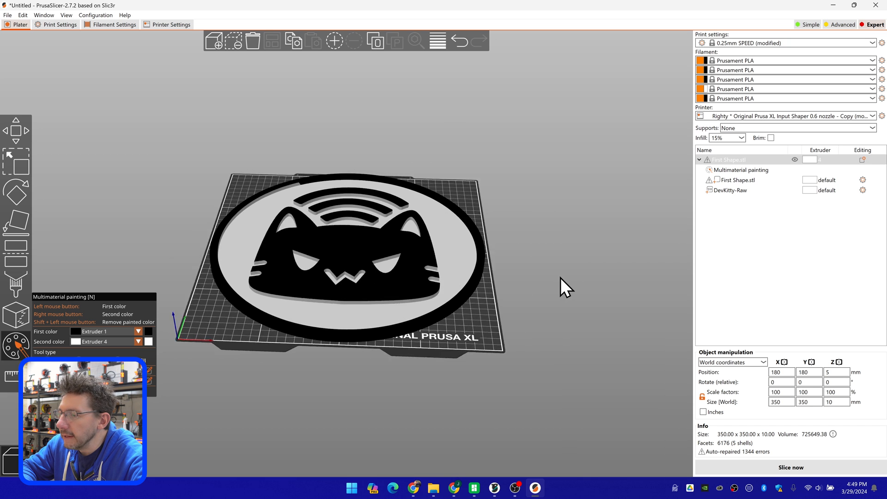